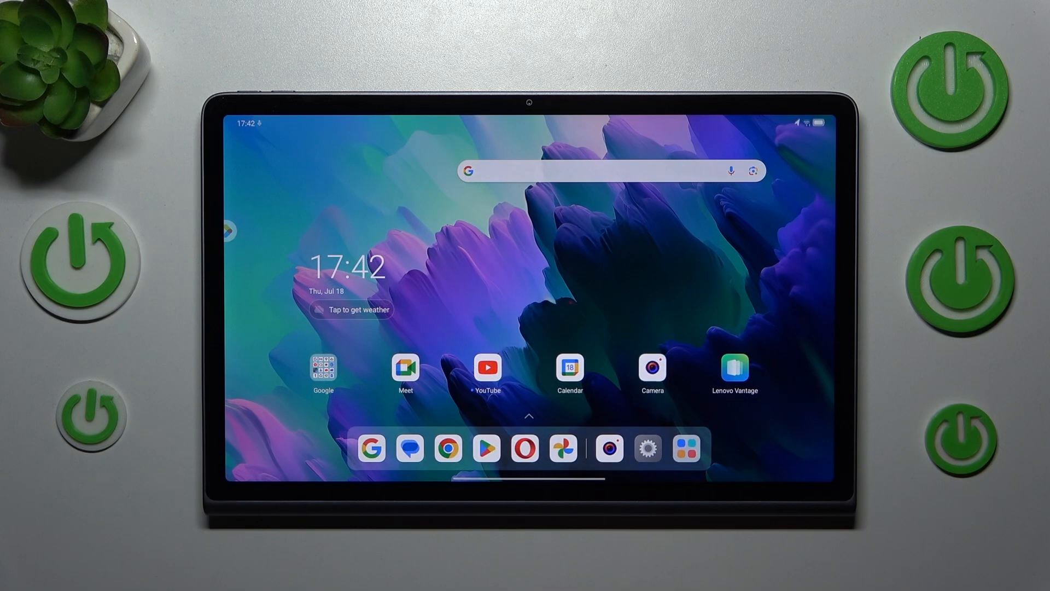
Launch the Camera app from the home screen, opening in Video mode
click(651, 368)
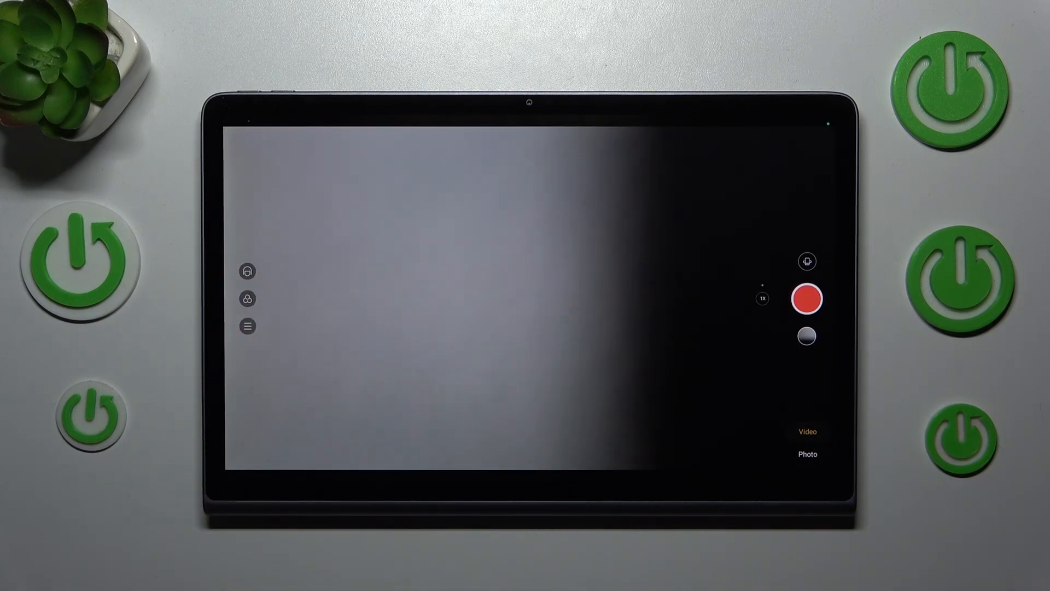
Open the video quick settings and set the resolution to 720p
click(247, 326)
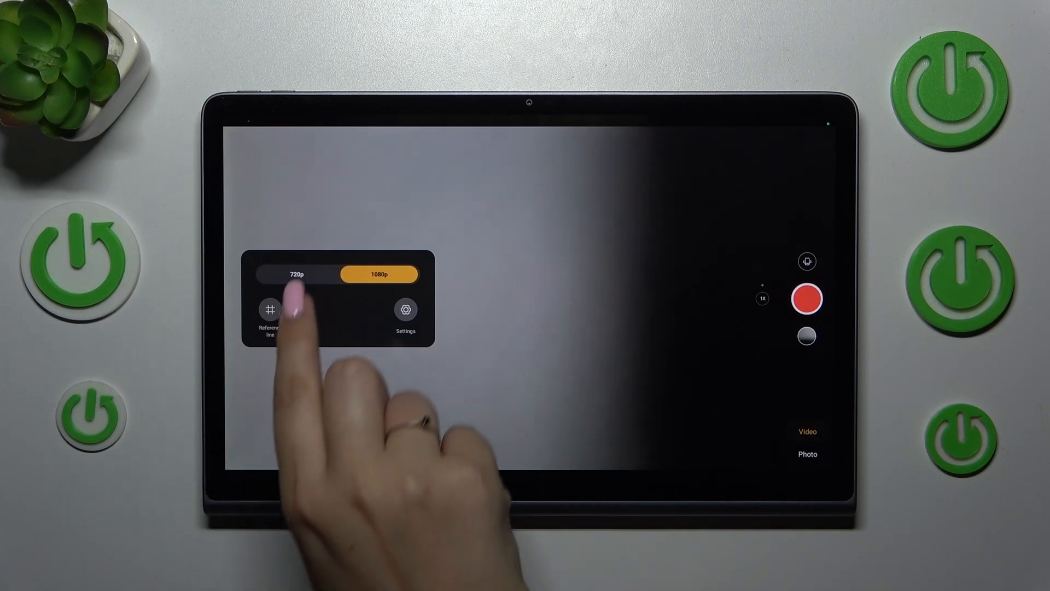
click(296, 274)
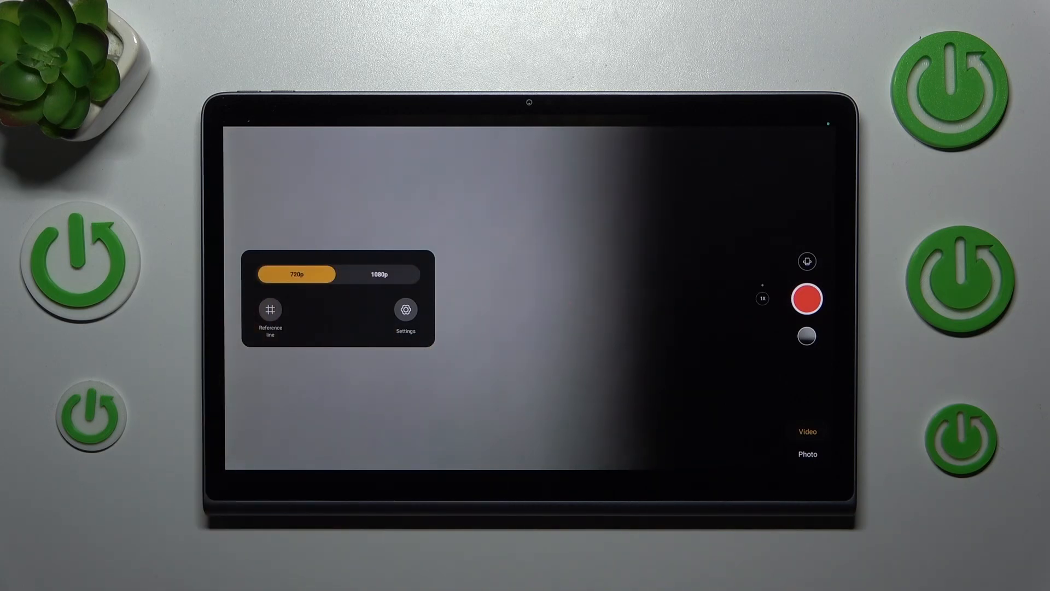